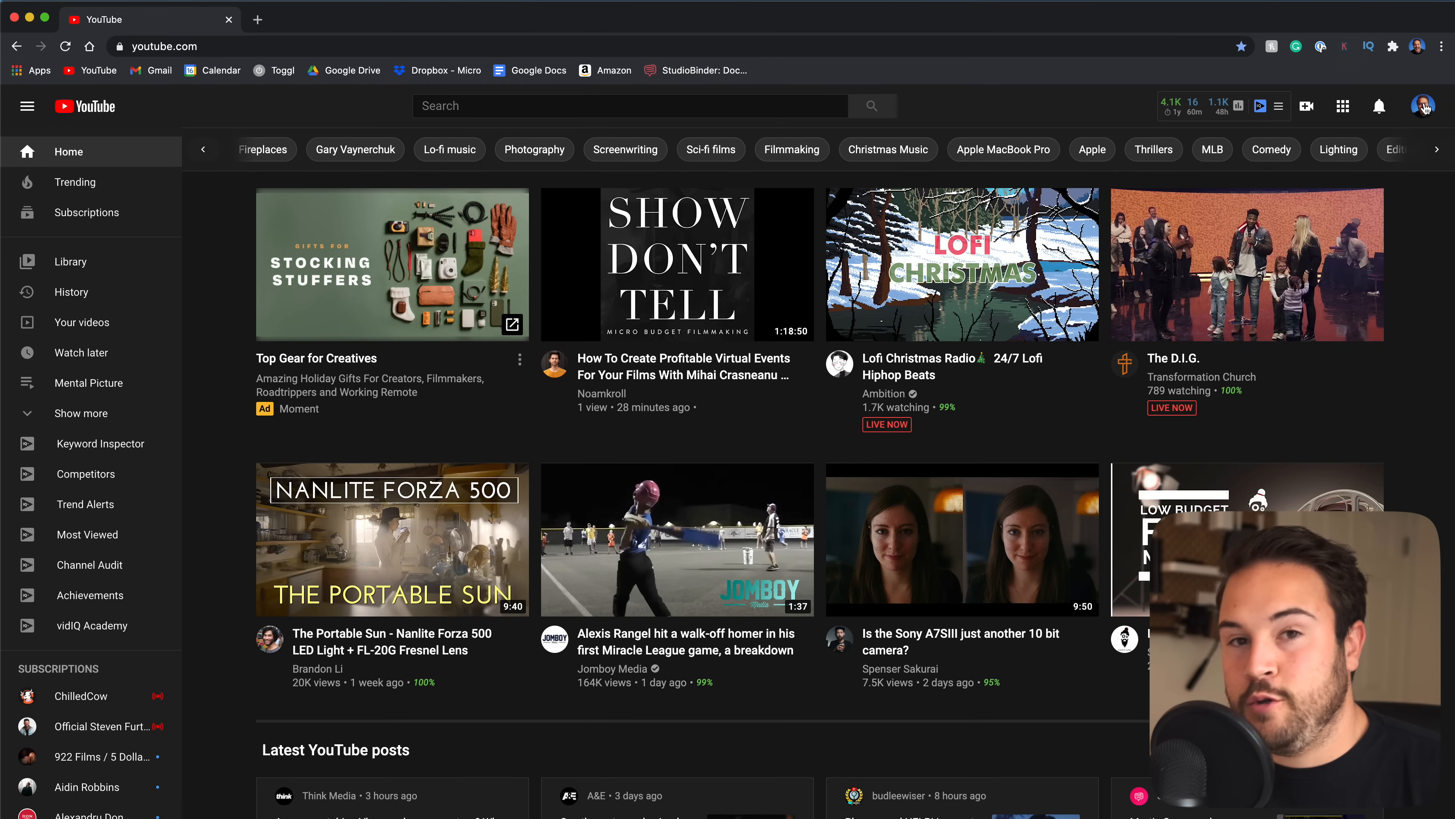
Go to the YouTube Studio channel dashboard from the profile menu
click(1423, 106)
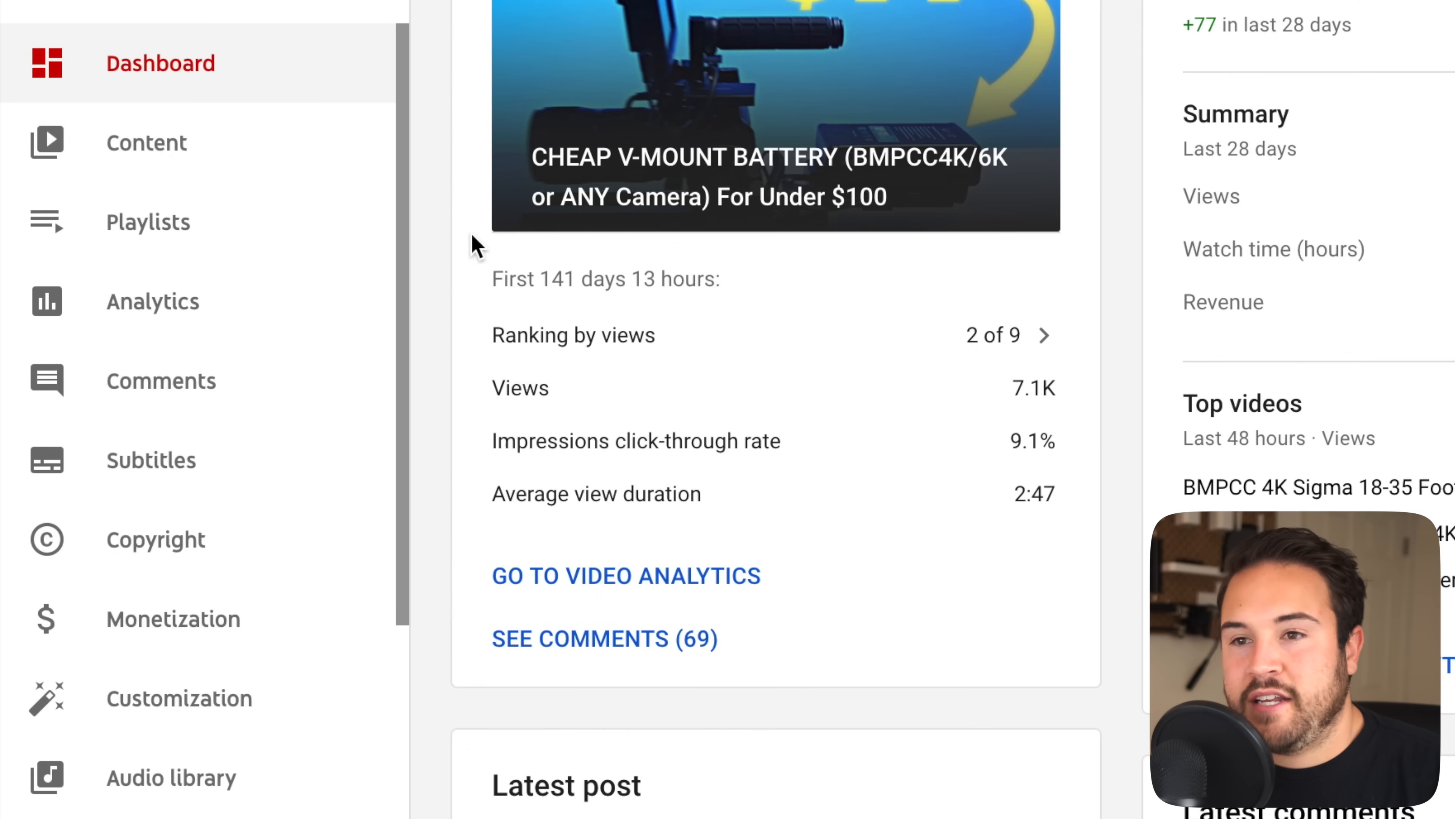
mouse_move(202, 719)
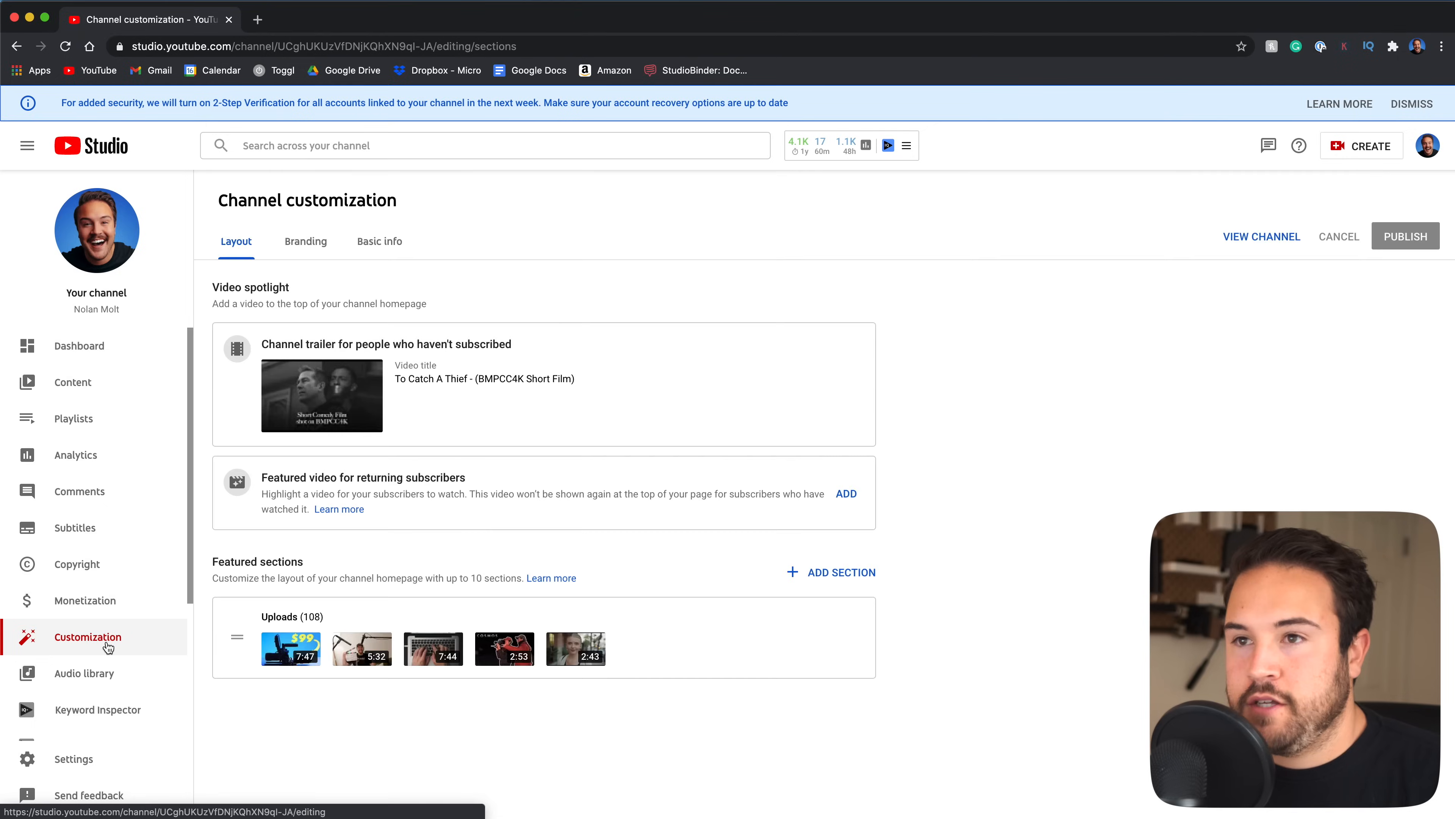
Show the Branding settings and reveal the Video watermark section
click(304, 241)
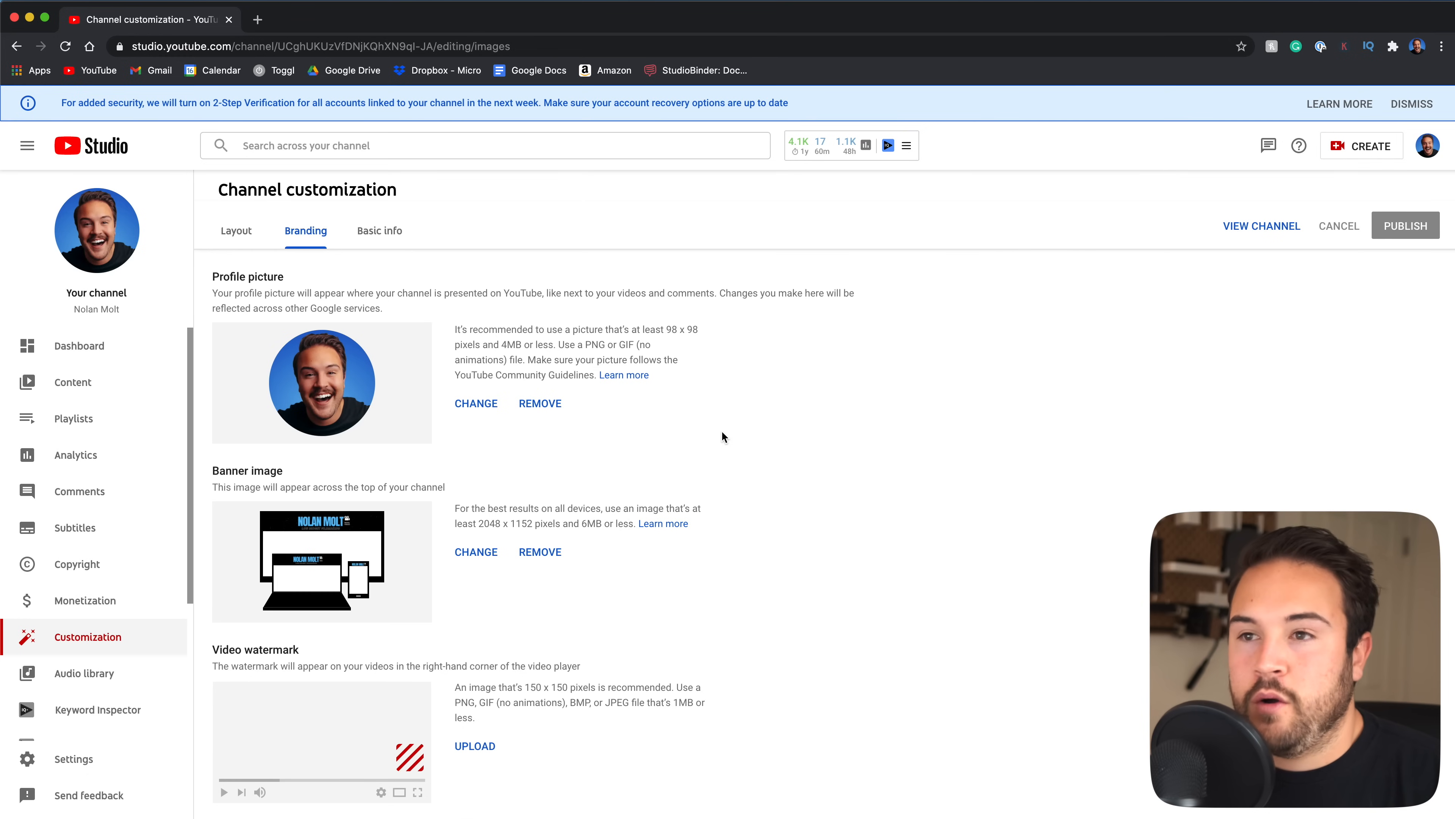
scroll(down, 3)
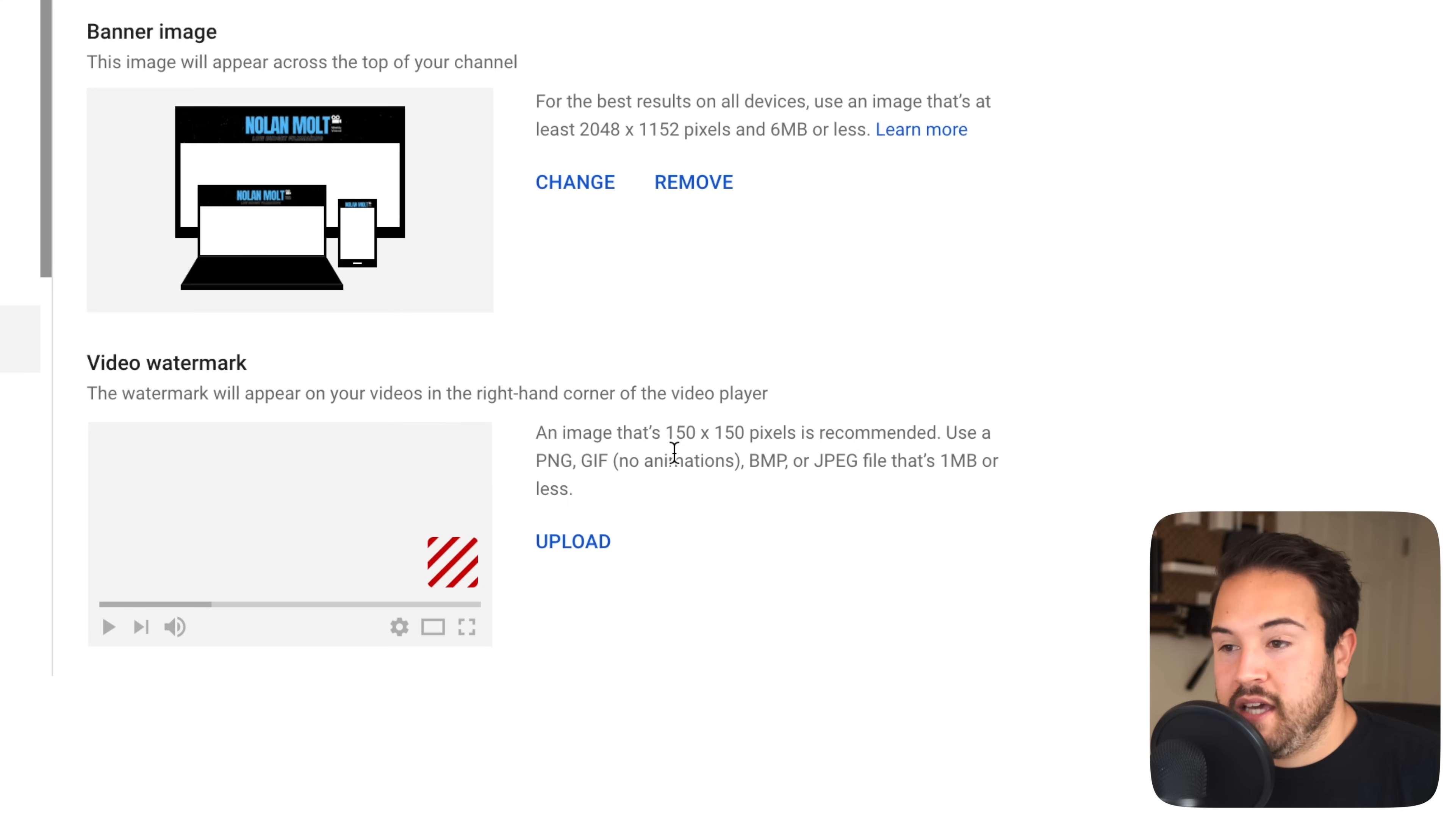
mouse_move(880, 493)
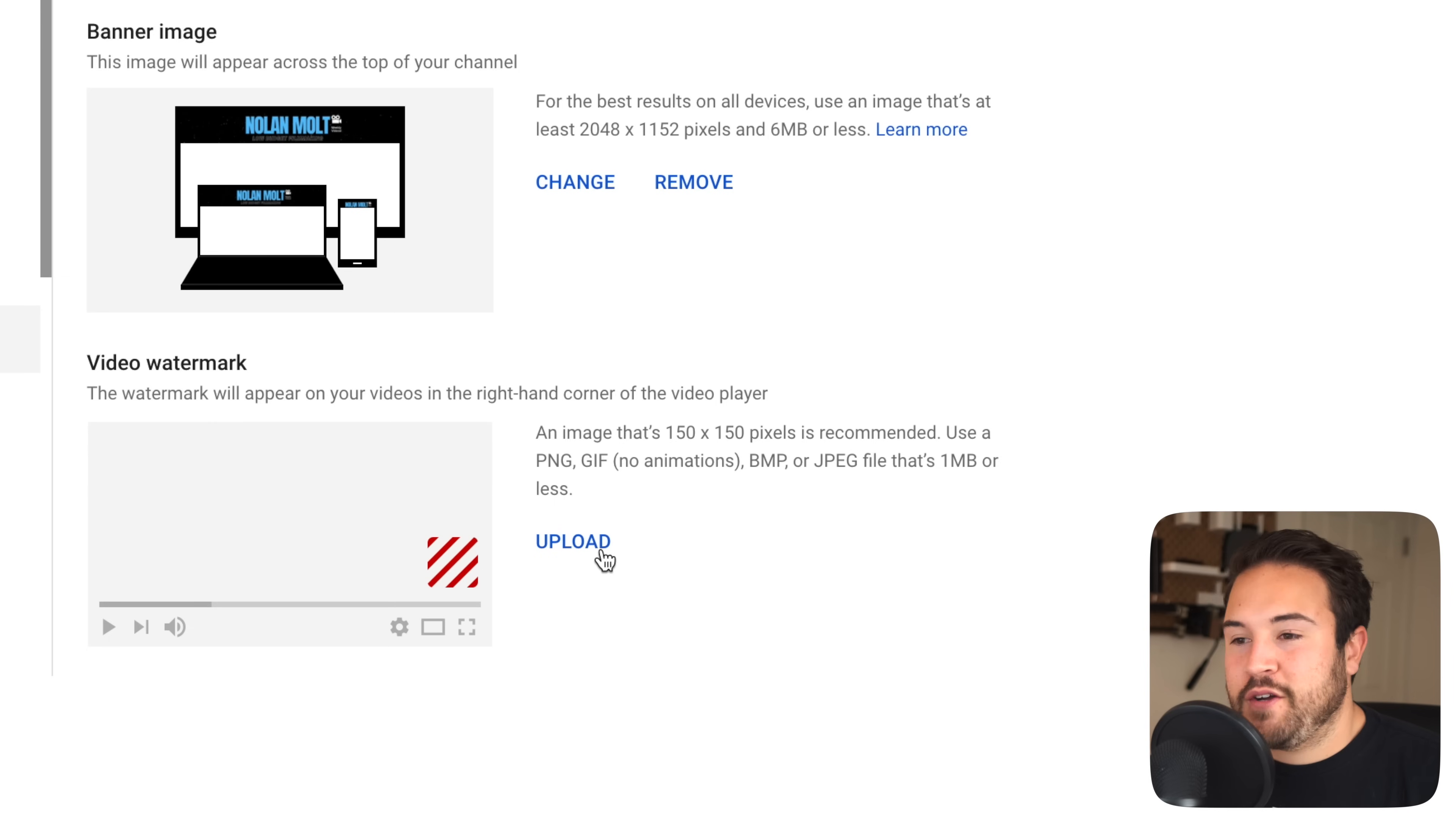
Start uploading a video watermark image, browsing to subscribe square_preview.png on the Desktop
click(573, 542)
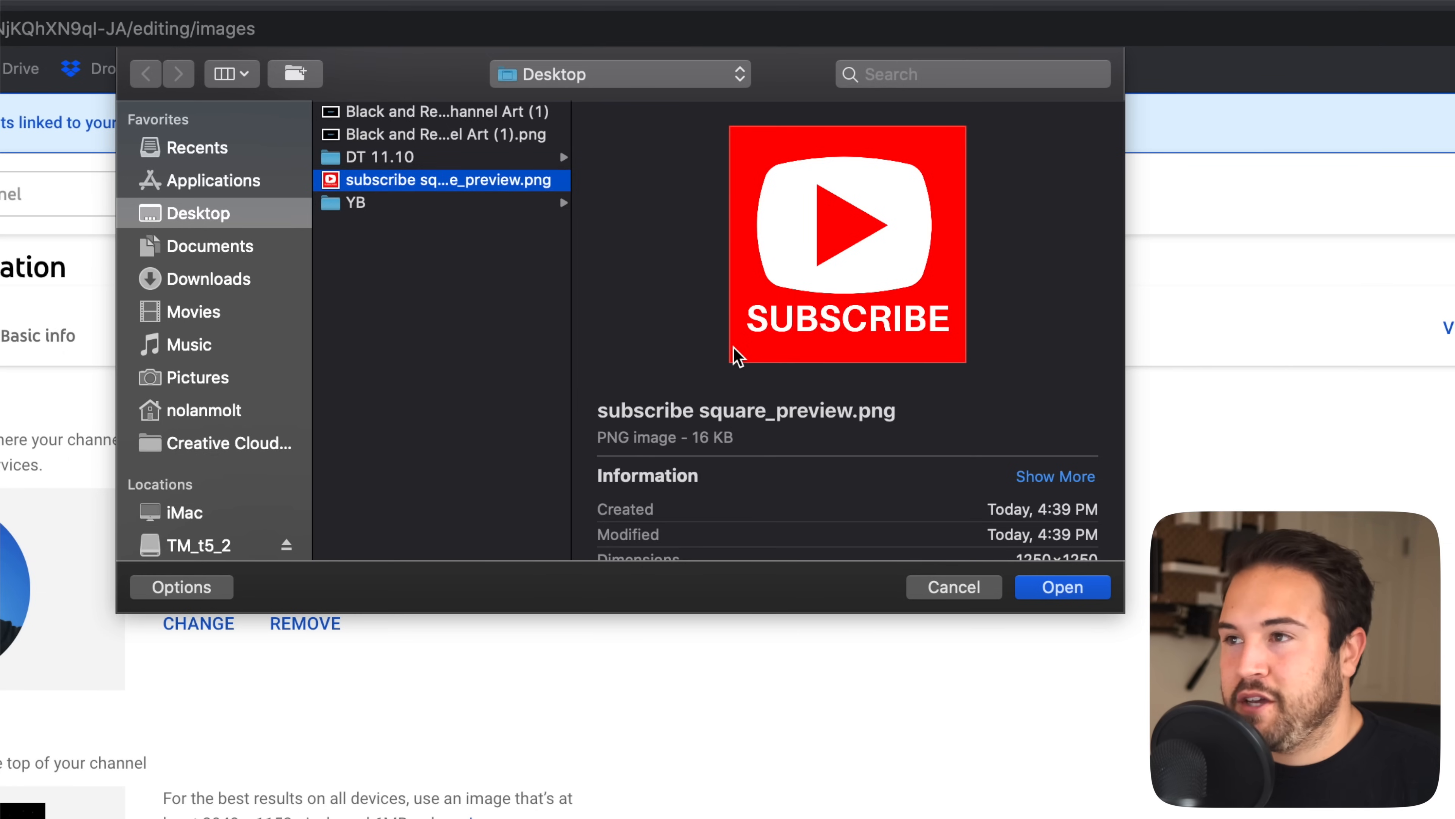
mouse_move(740, 359)
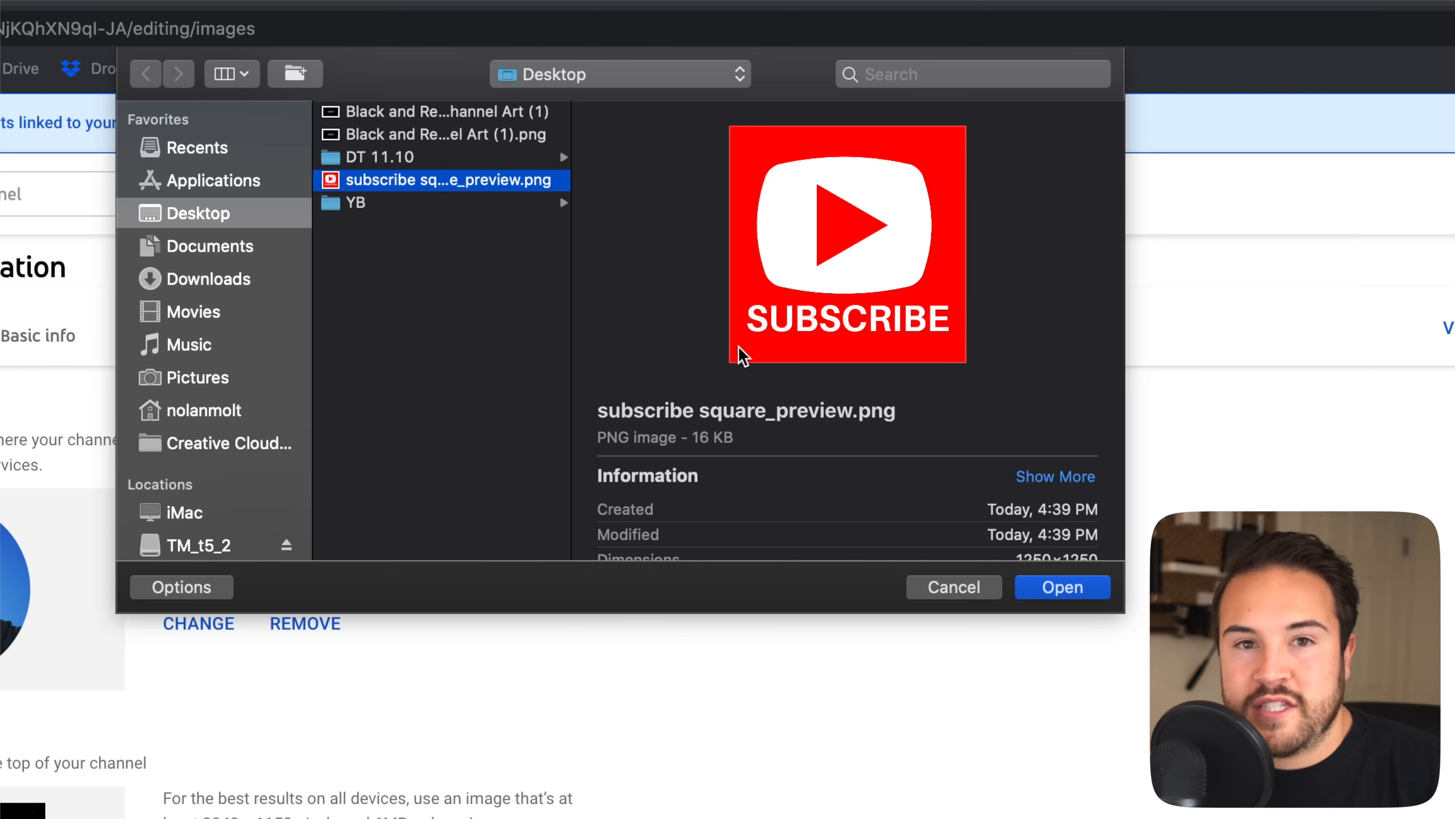
mouse_move(738, 360)
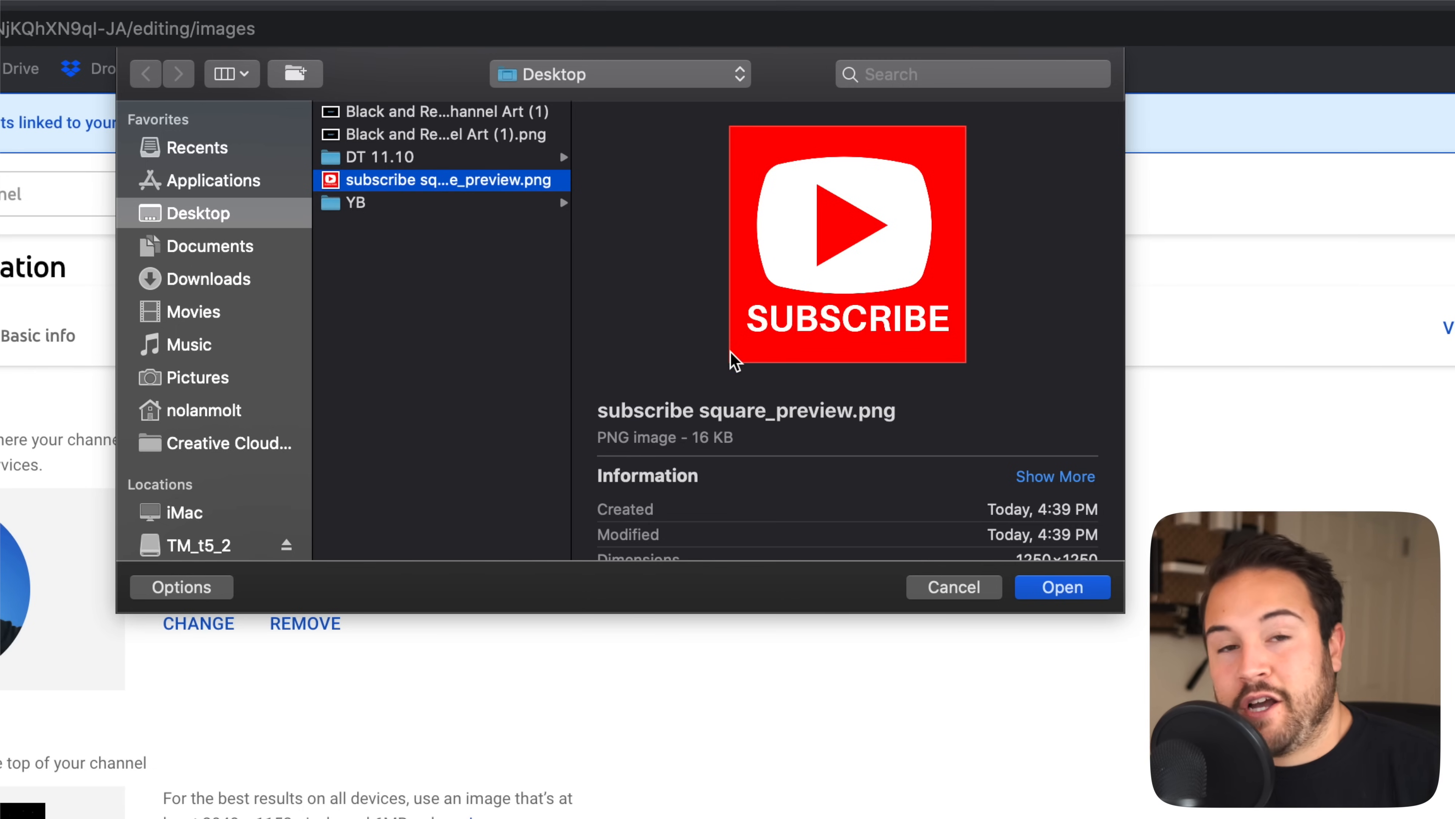
mouse_move(901, 371)
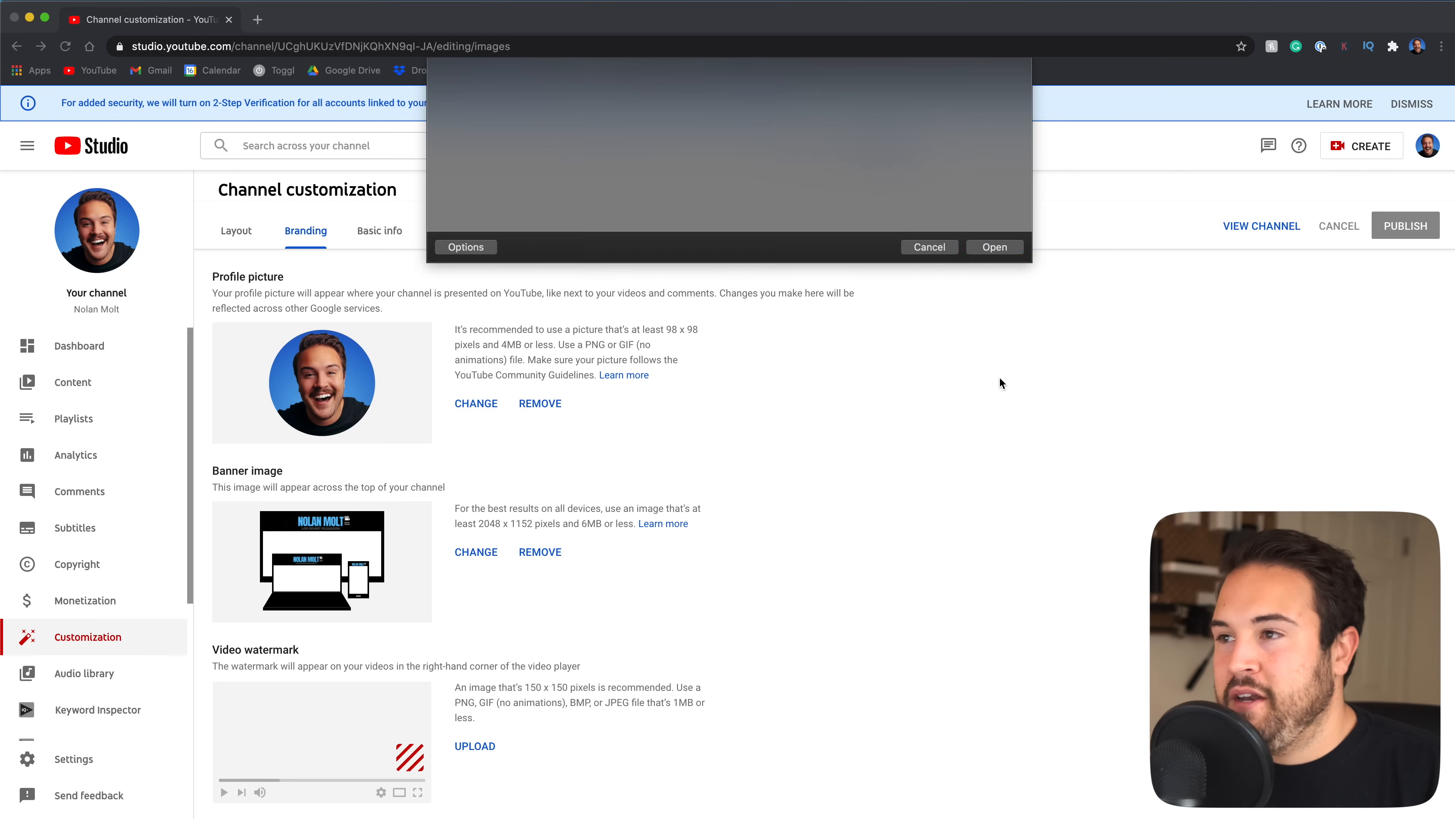
Upload the red SUBSCRIBE PNG and accept its crop as the video watermark
click(994, 247)
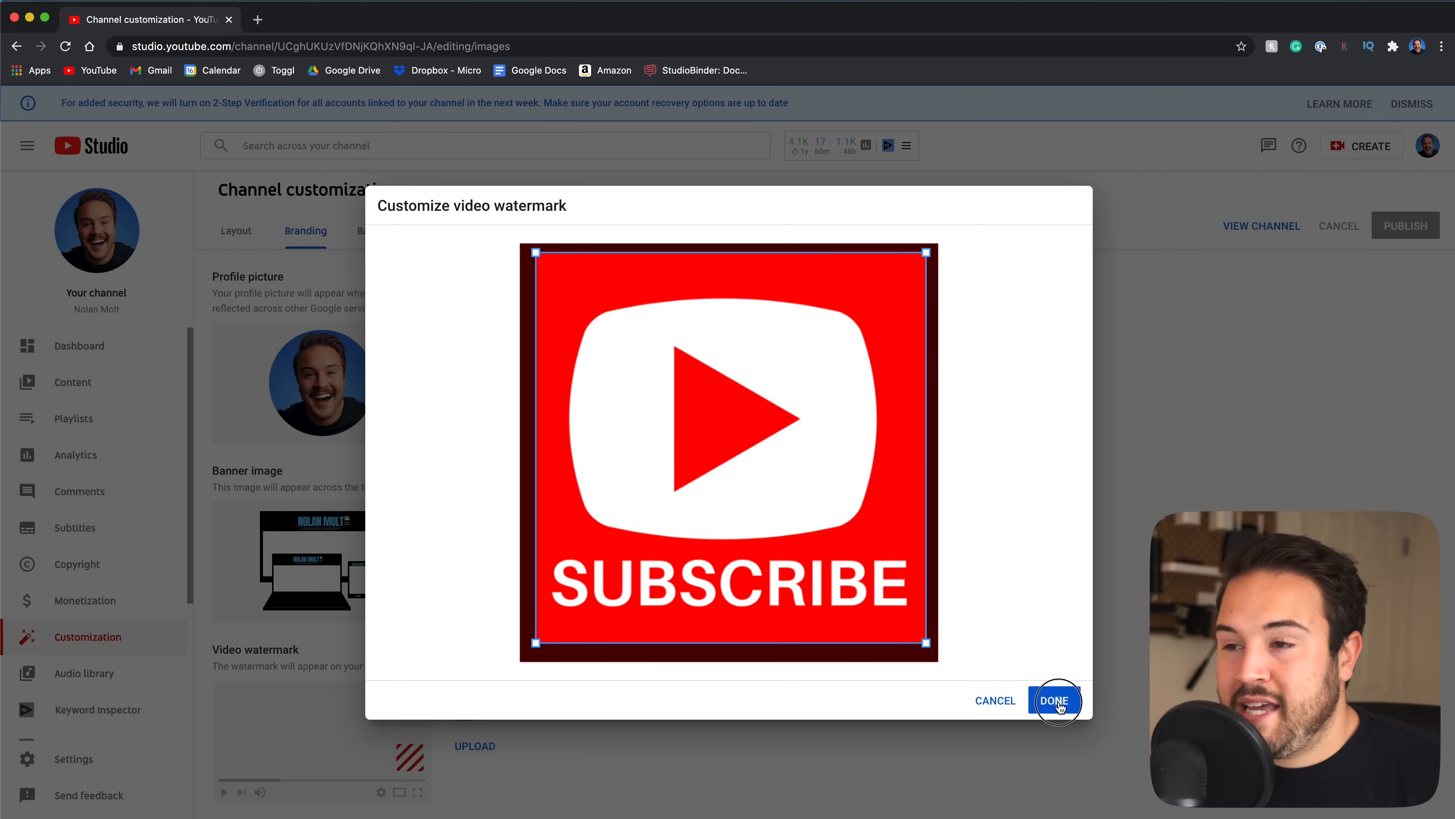
click(1054, 700)
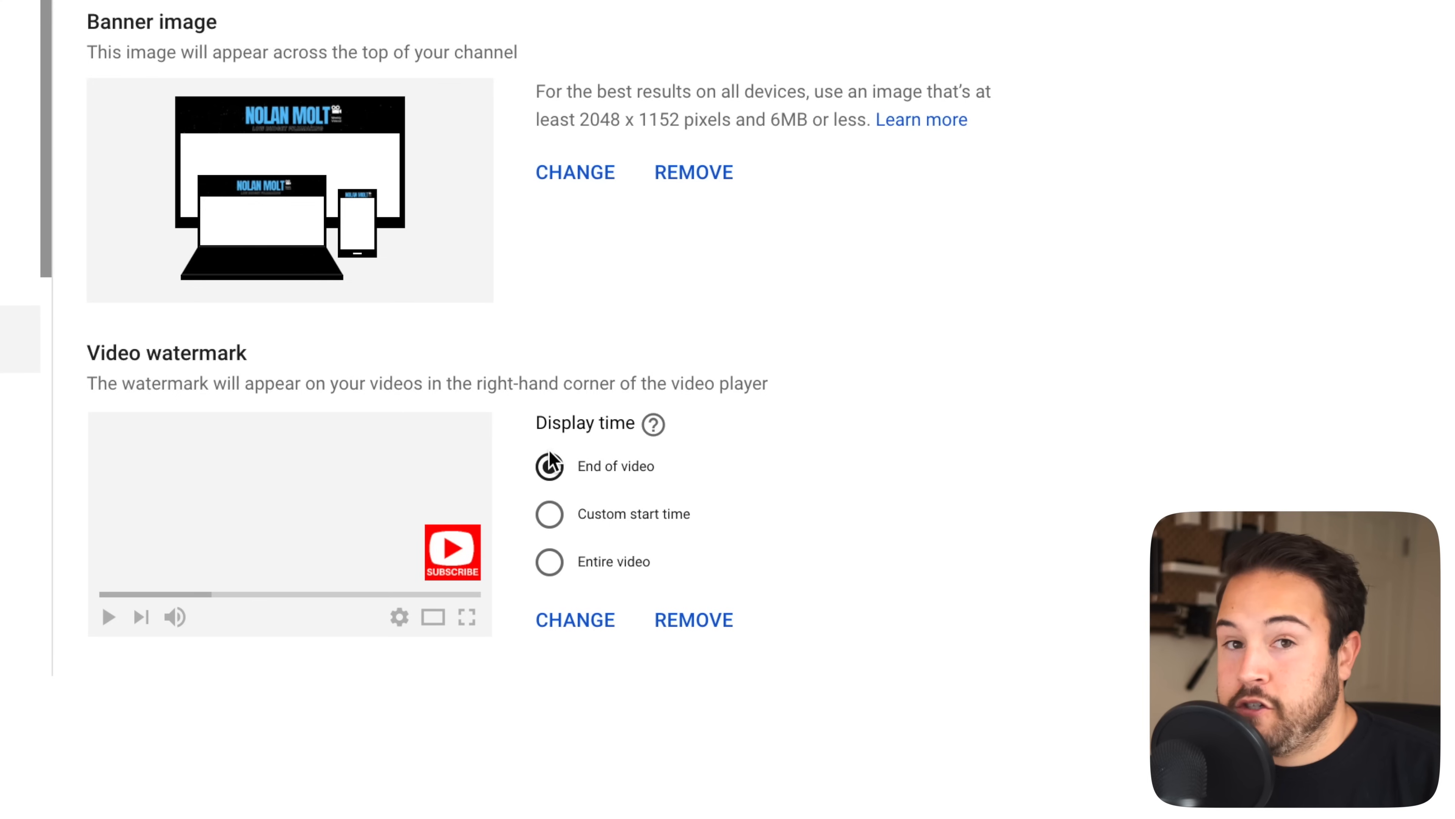
Try End of video and Custom start time, then set the watermark to show for the Entire video
click(548, 464)
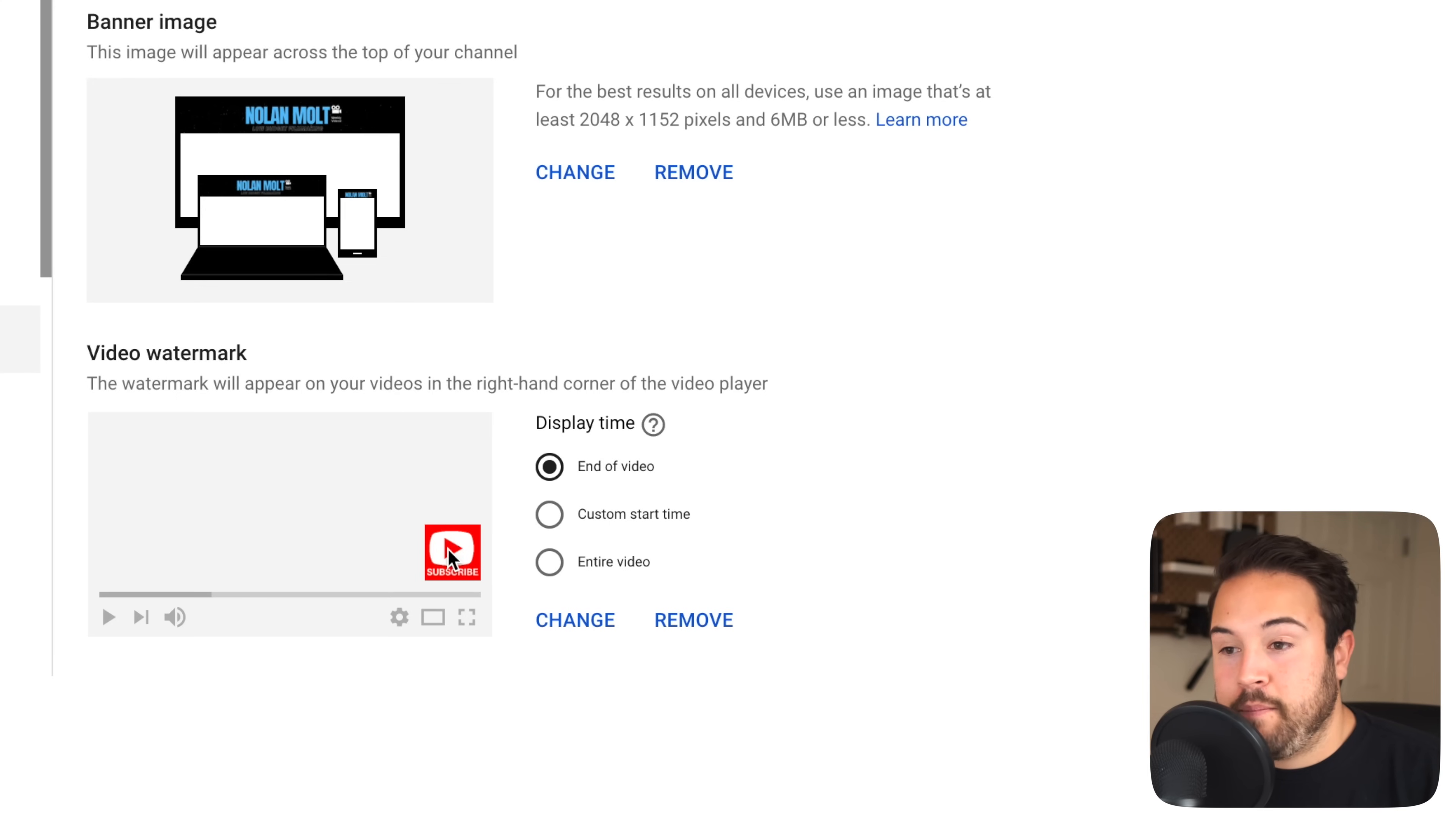
click(549, 513)
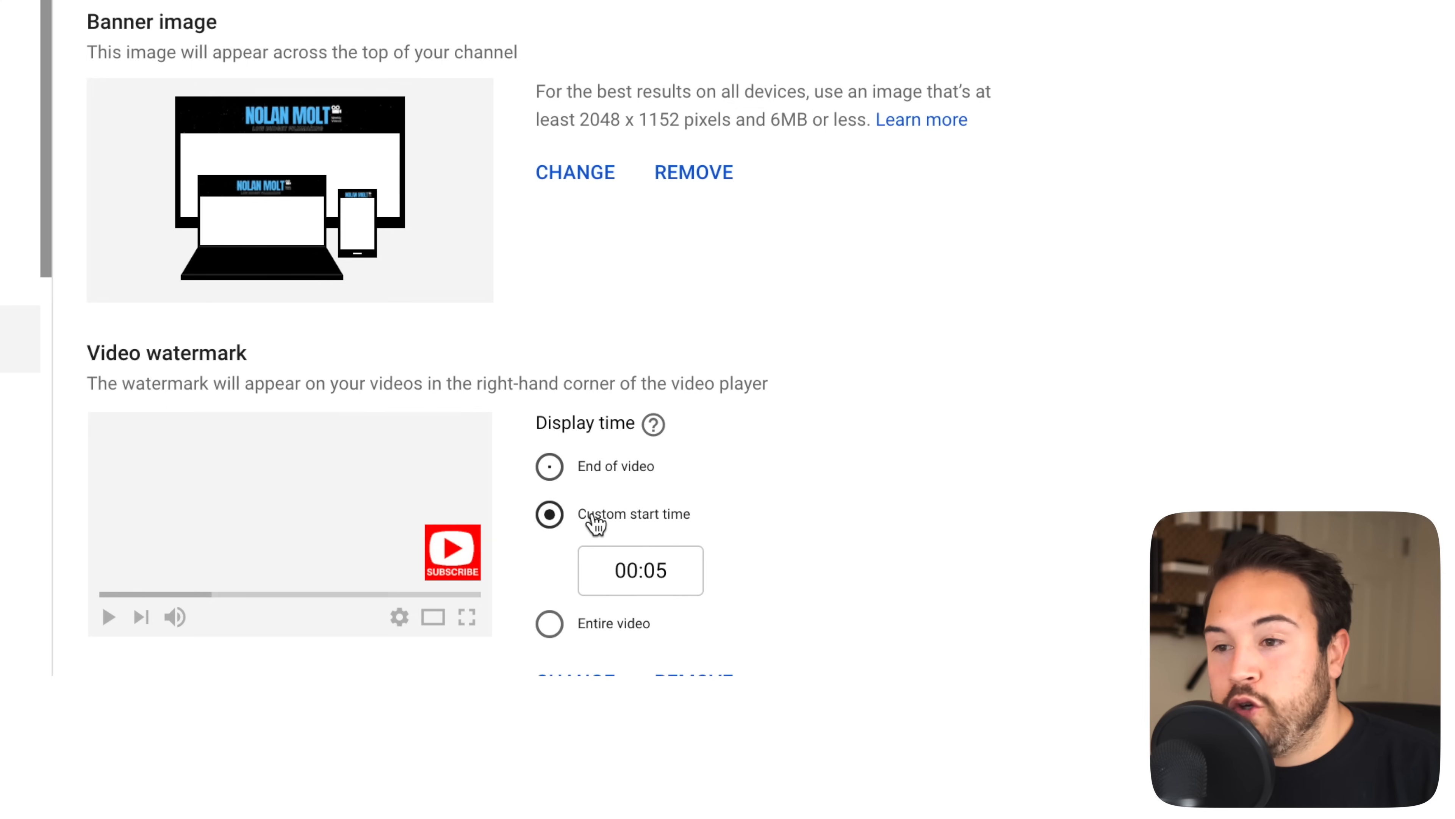
scroll(down, 3)
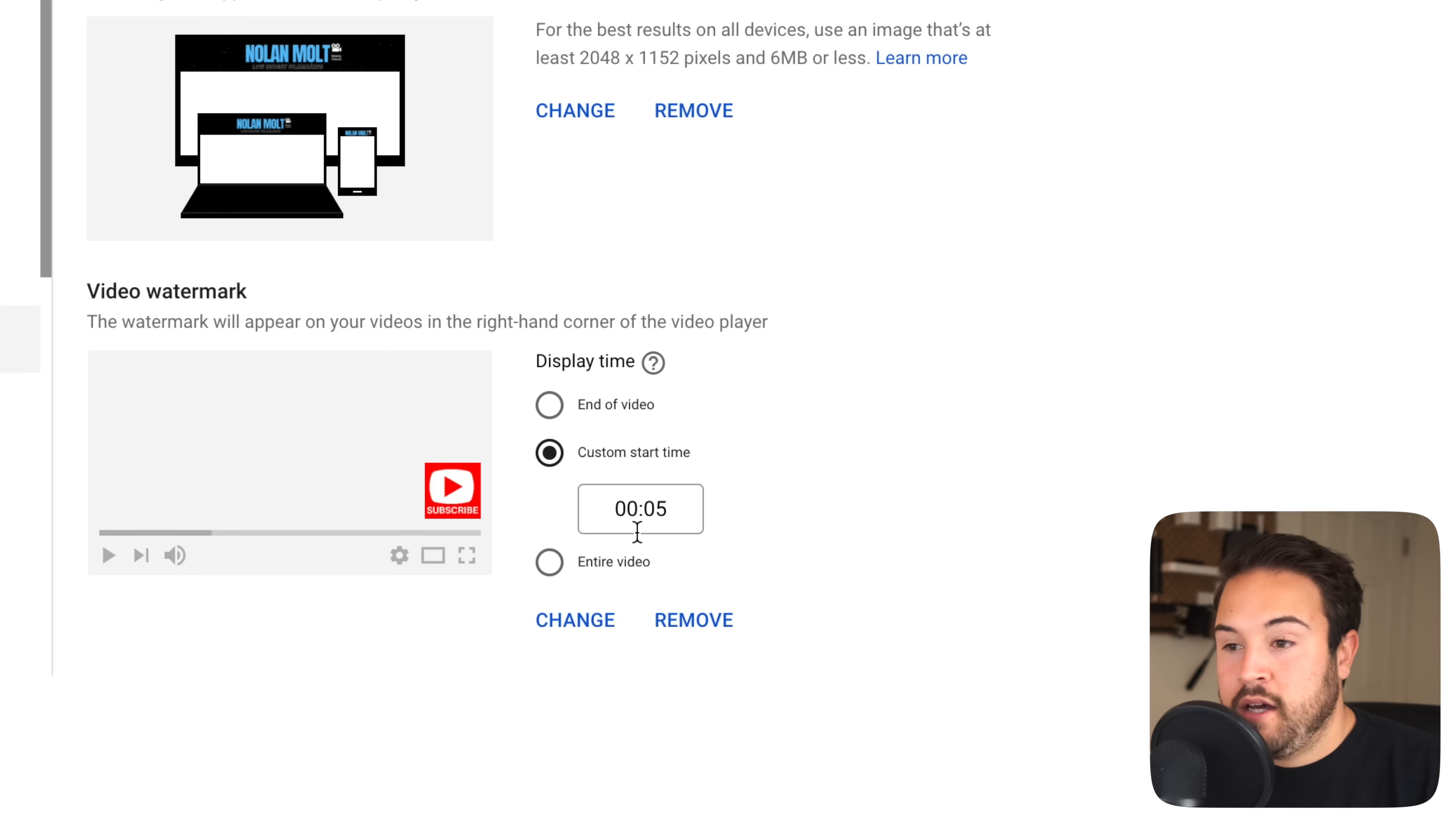
click(548, 561)
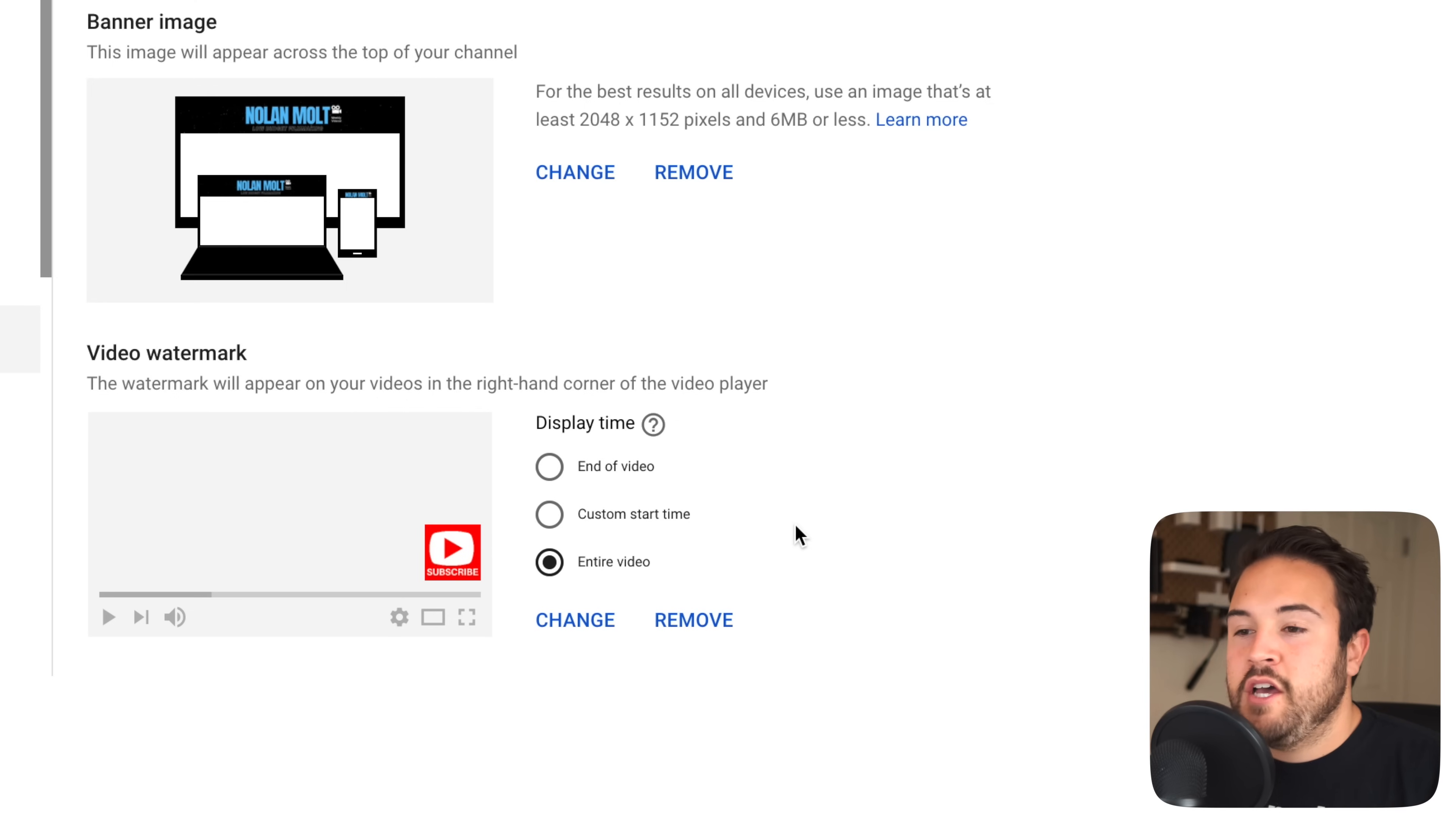
mouse_move(678, 590)
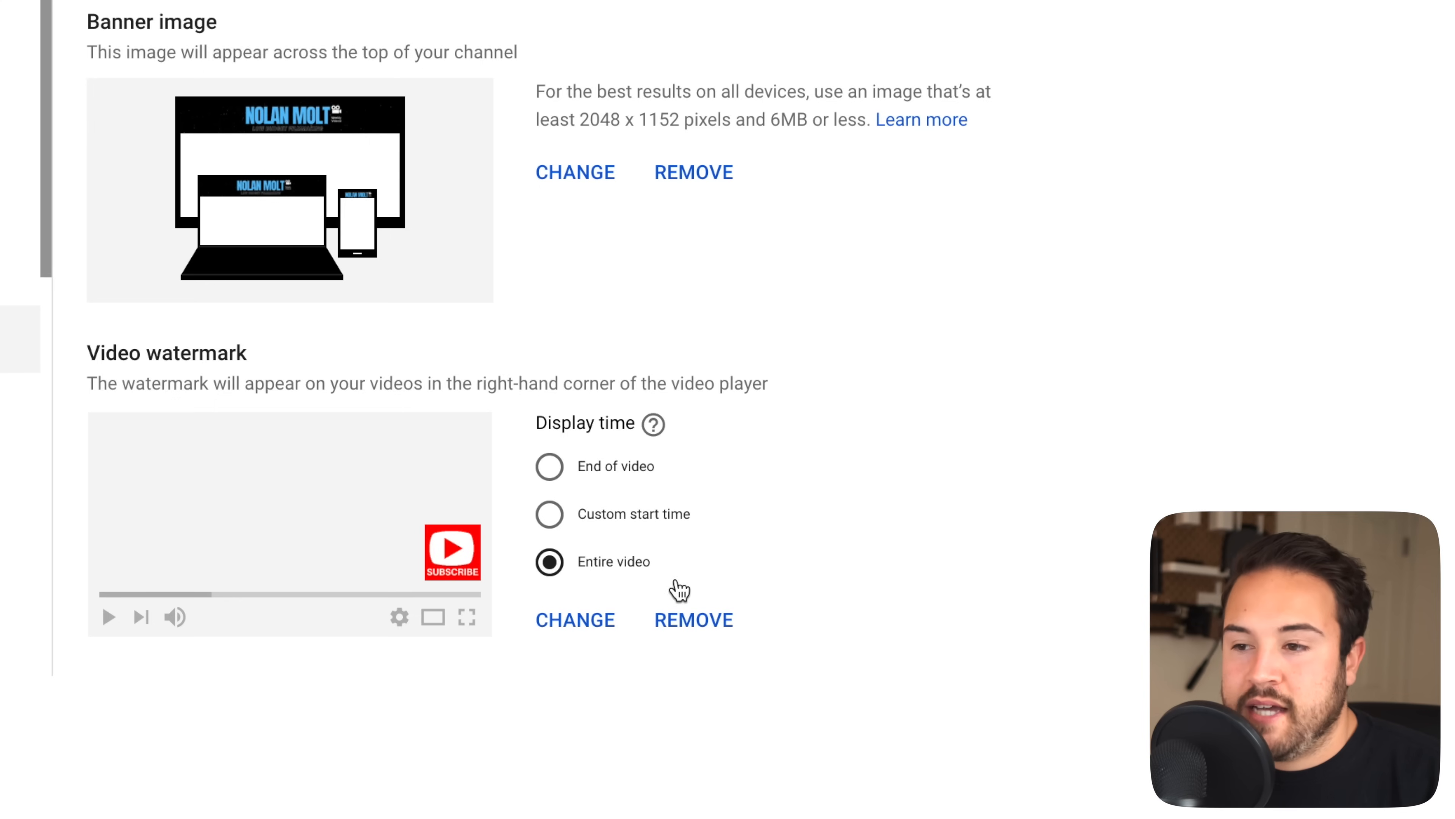
mouse_move(619, 573)
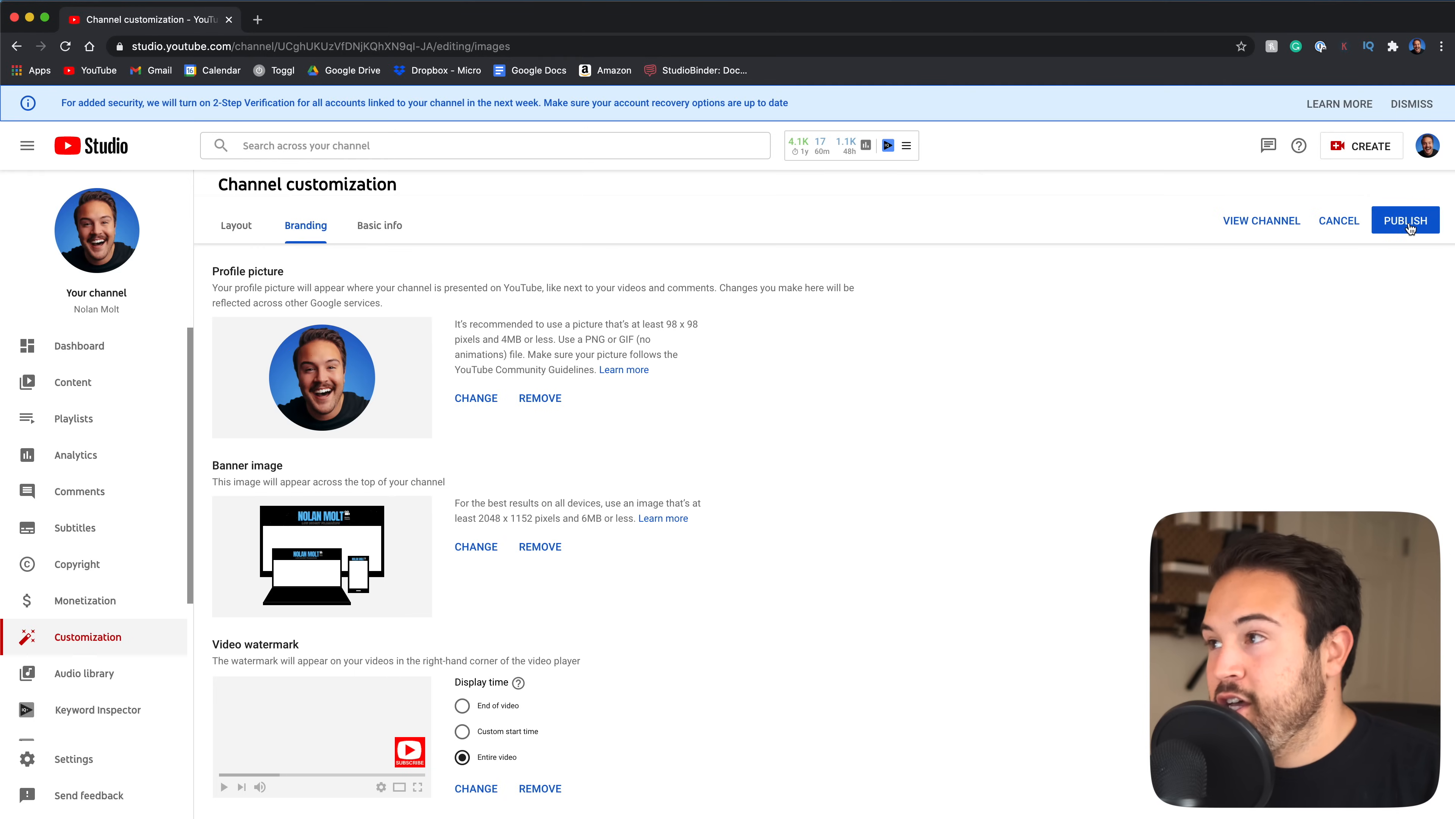
Publish the branding changes and check the SUBSCRIBE watermark on the channel trailer
click(1406, 221)
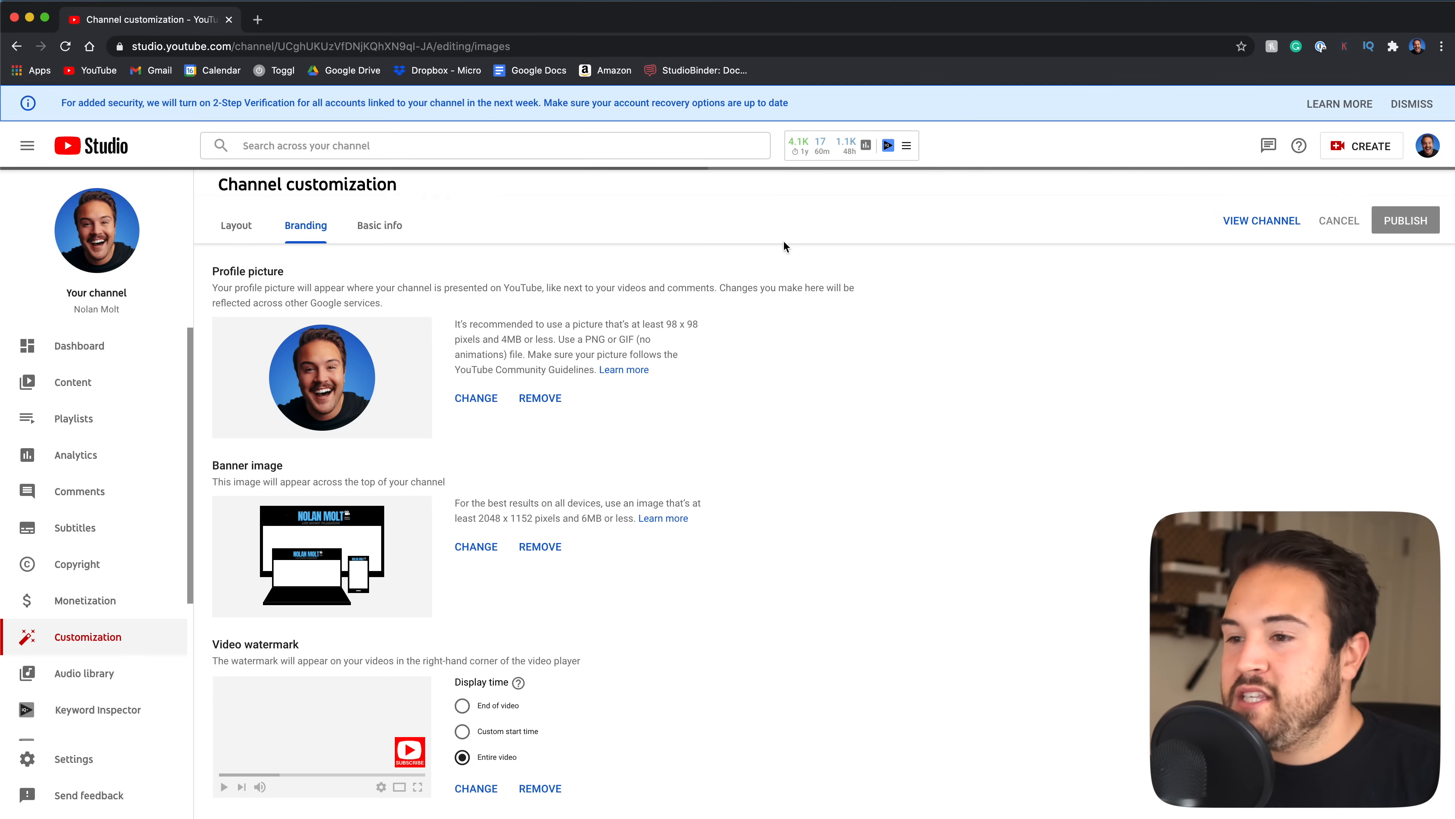
click(1404, 220)
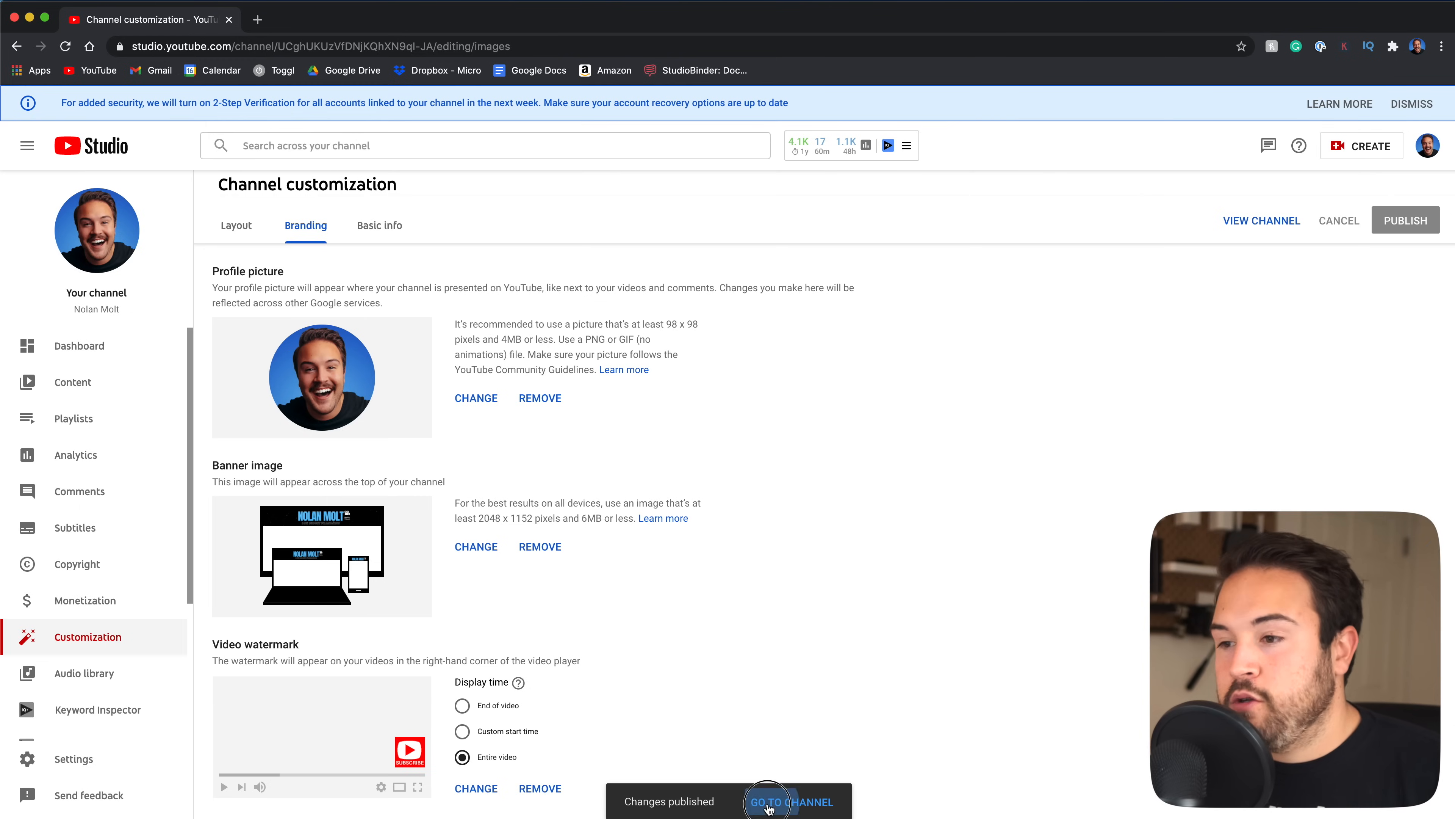
click(790, 802)
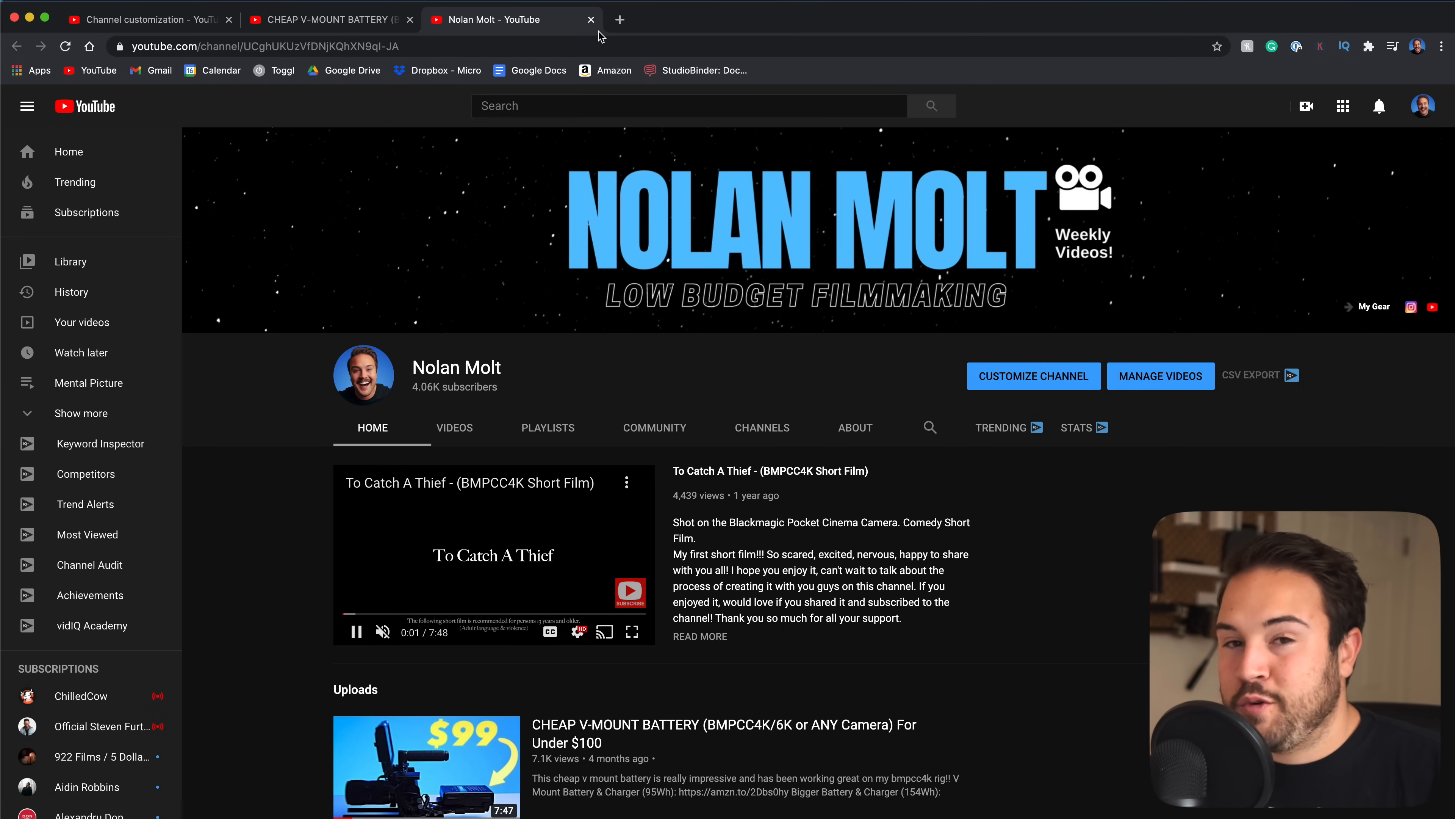
click(355, 632)
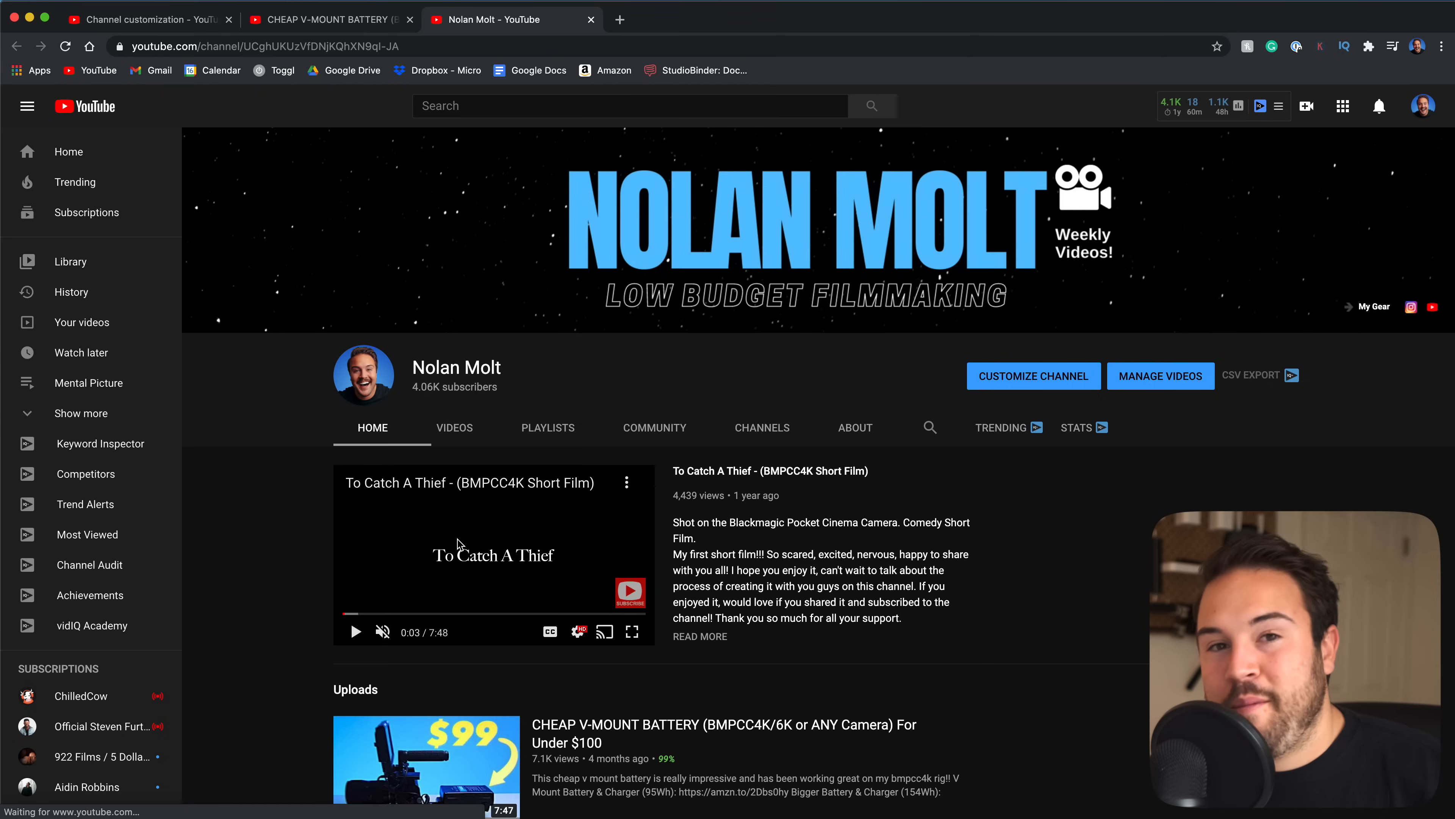